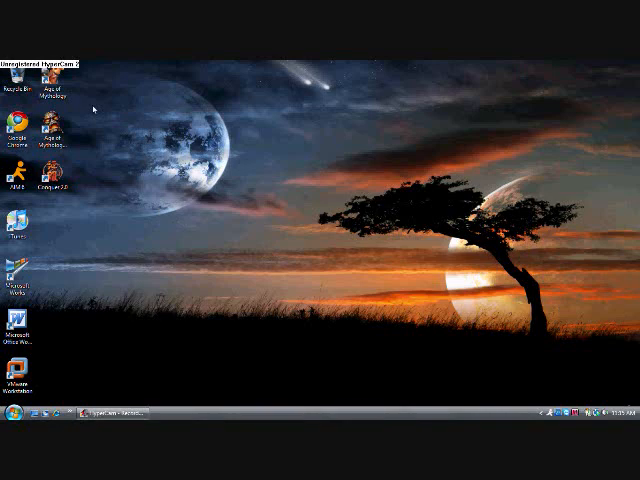
pyautogui.click(17, 133)
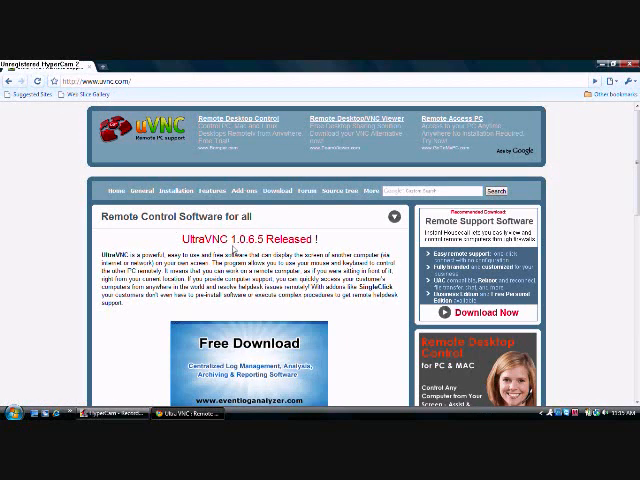
pyautogui.moveTo(277, 191)
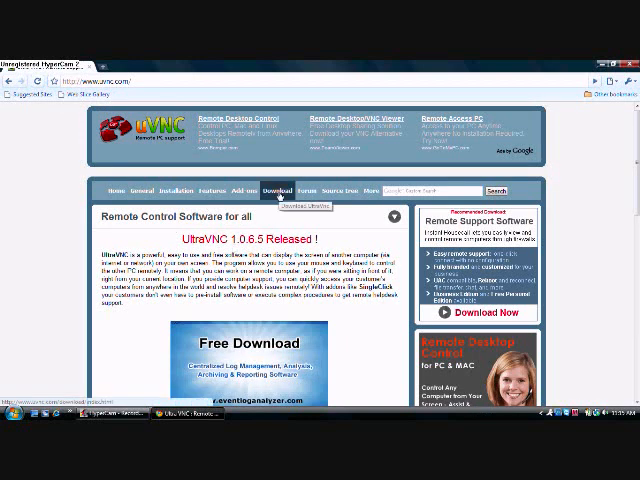
# Go to the site's Download section and open the UltraVNC 1.0.6.5 release downloads
pyautogui.click(277, 190)
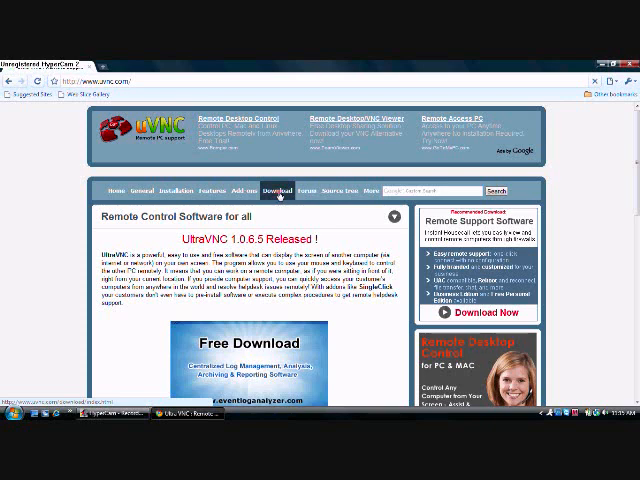
pyautogui.click(277, 190)
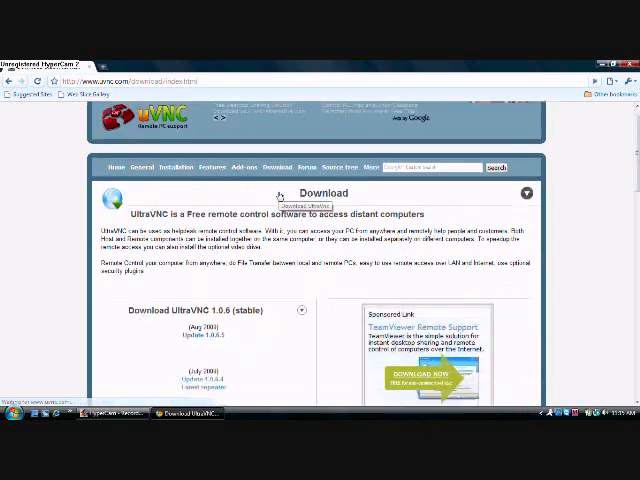
pyautogui.scroll(-3)
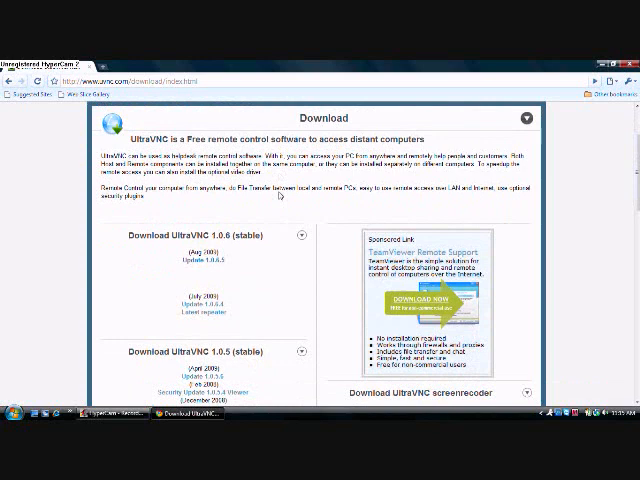
pyautogui.scroll(-3)
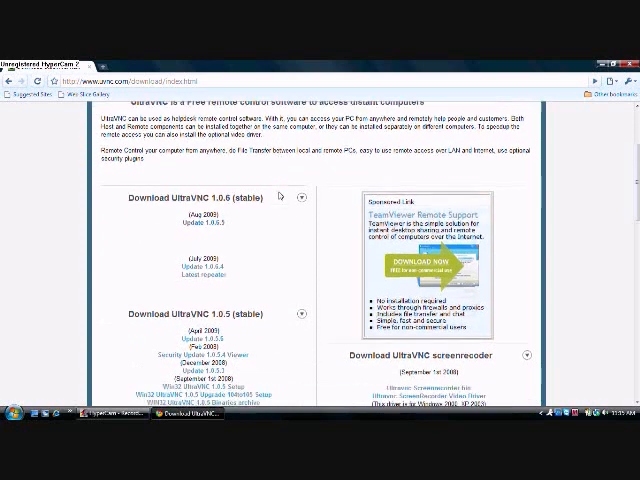
pyautogui.scroll(-3)
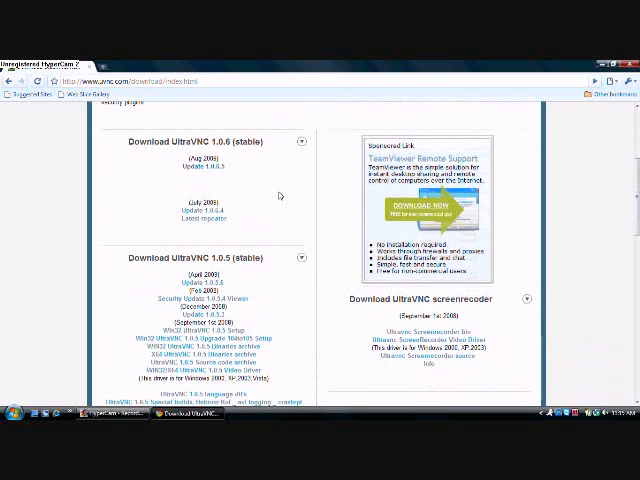
pyautogui.scroll(-3)
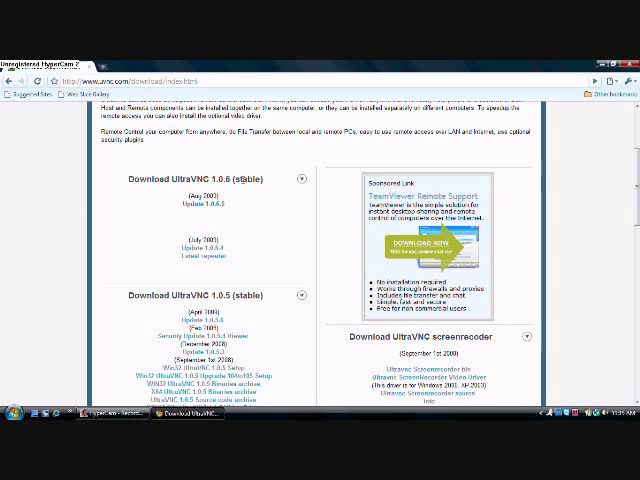
pyautogui.moveTo(243, 229)
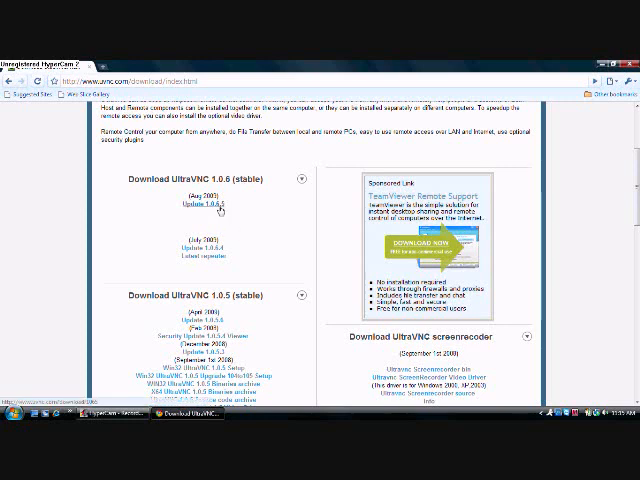
pyautogui.click(201, 199)
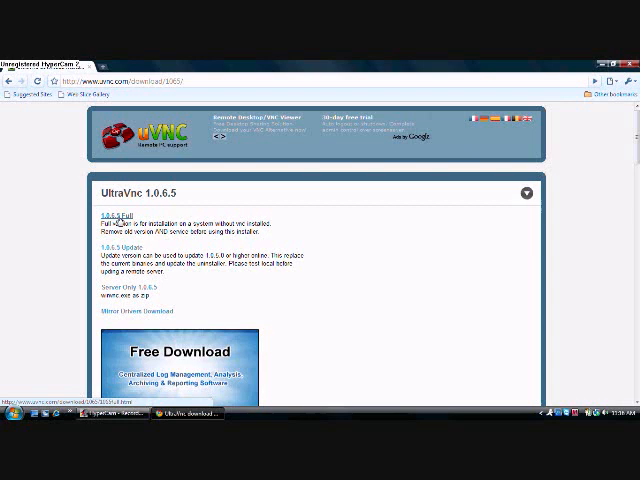
# Choose the 1.0.6.5 Full version and download the win32 1.0.6.5 Full installer
pyautogui.click(122, 223)
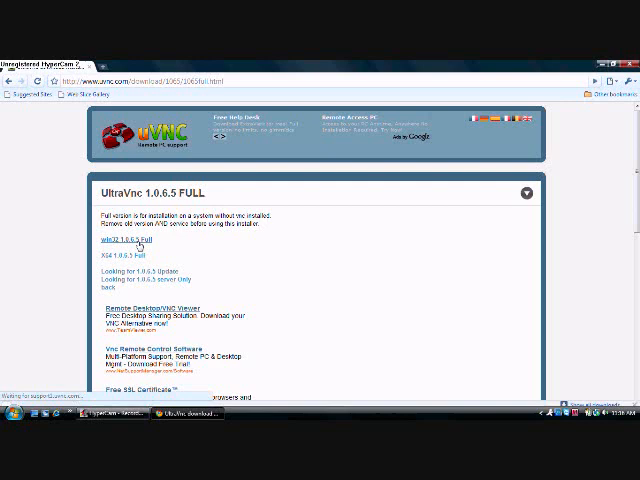
pyautogui.click(125, 240)
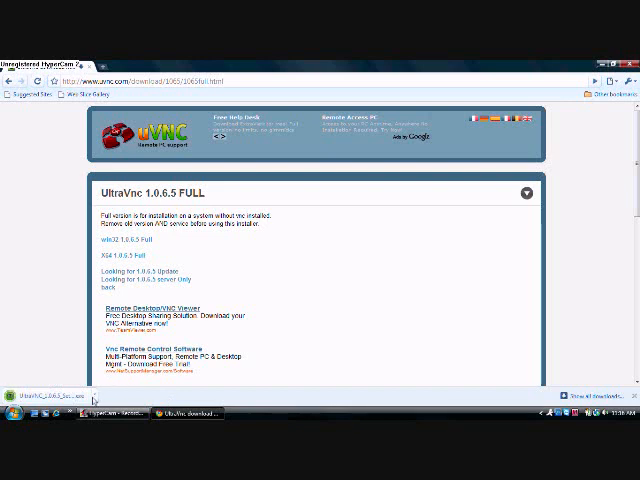
pyautogui.moveTo(200, 277)
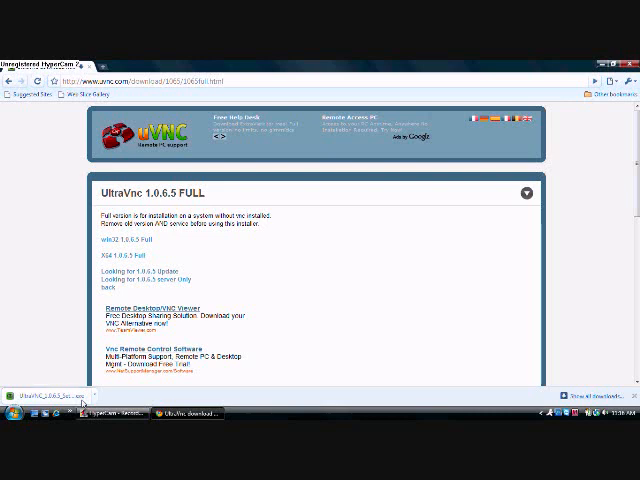
# Run the downloaded UltraVNC installer from Chrome's download bar
pyautogui.click(45, 398)
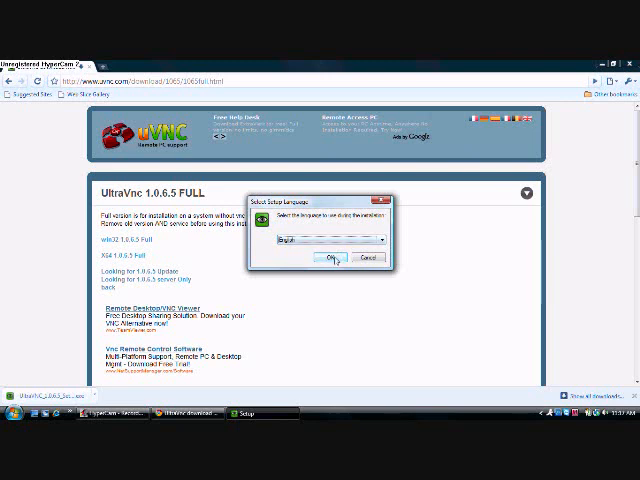
# Pick English as setup language, accept the license and pass the release information
pyautogui.click(325, 257)
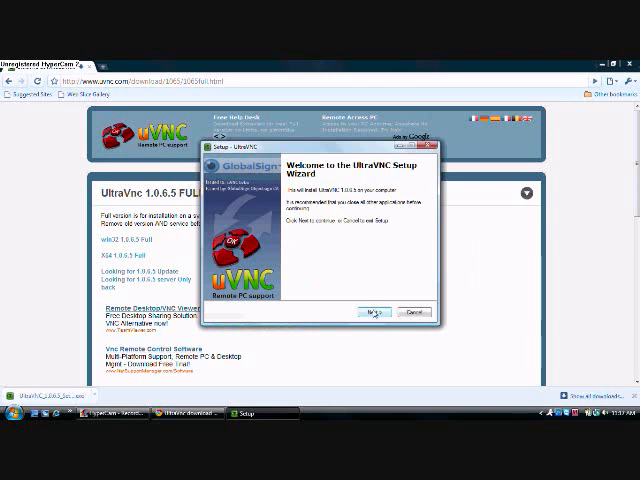
pyautogui.click(376, 313)
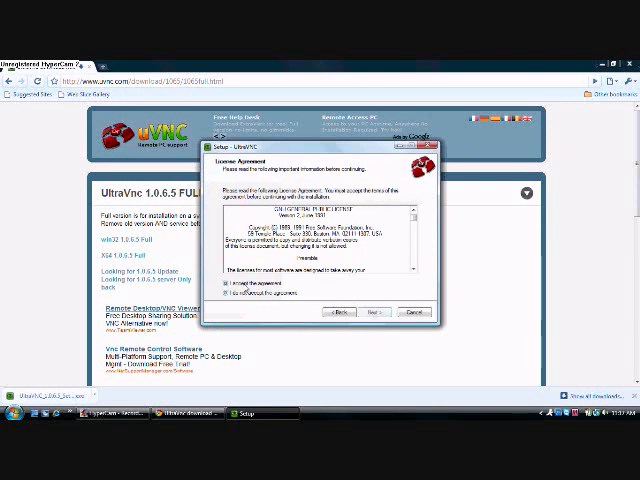
pyautogui.click(370, 311)
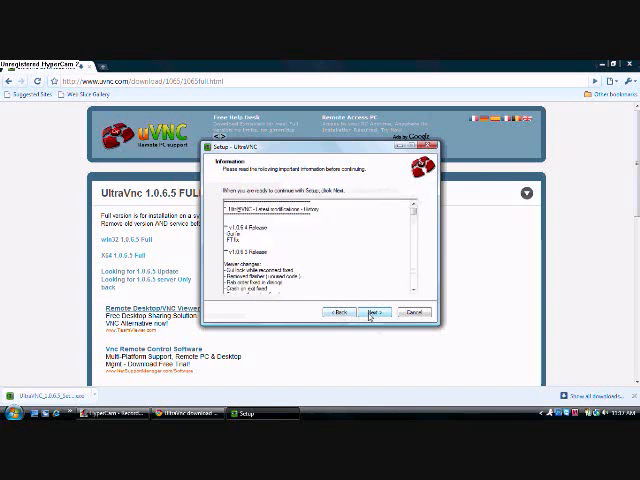
pyautogui.click(371, 314)
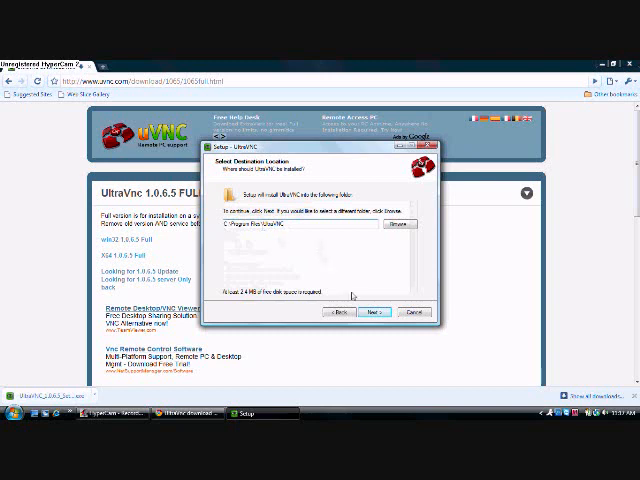
# Keep the default destination folder, Full installation and default Start Menu folder
pyautogui.click(373, 313)
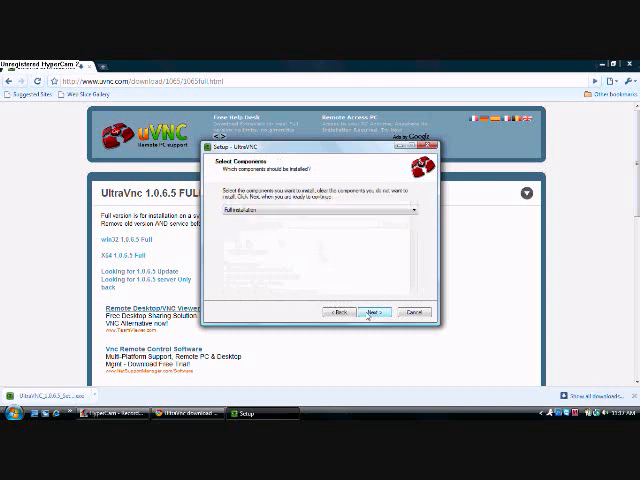
pyautogui.click(320, 210)
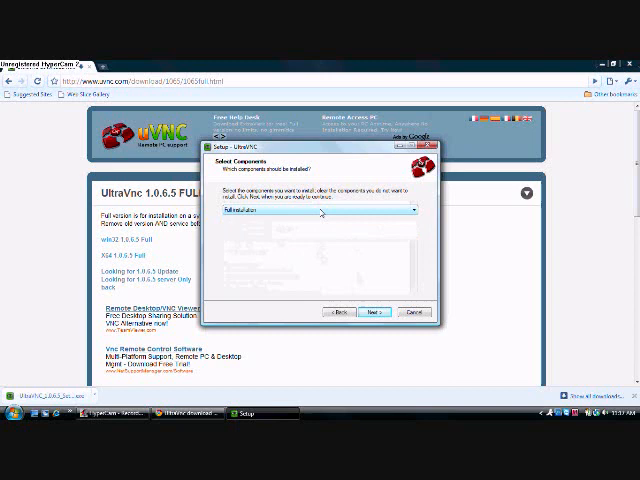
pyautogui.click(371, 312)
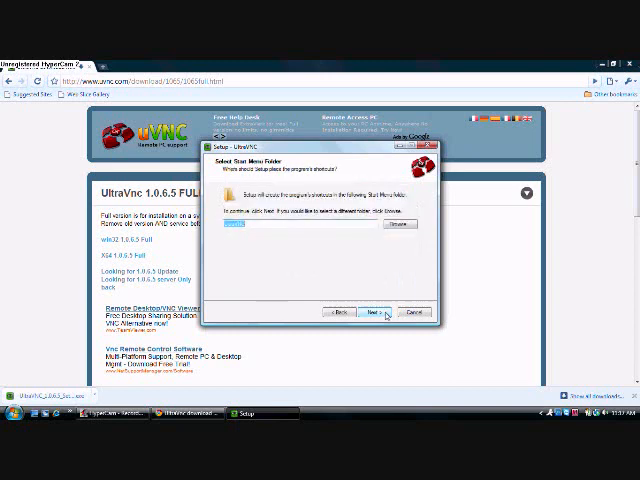
pyautogui.click(376, 312)
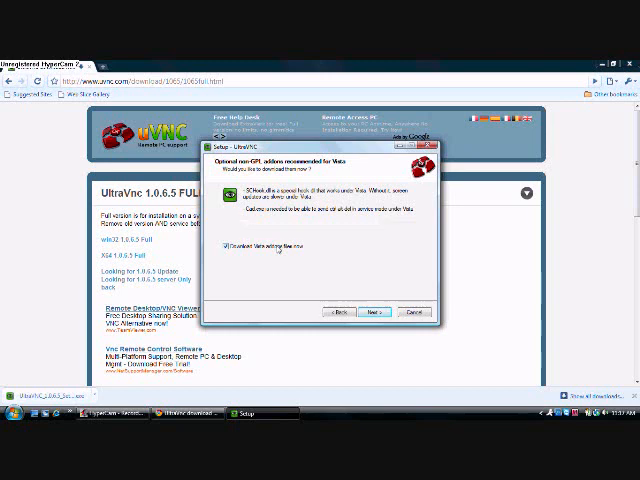
# Skip the Vista addons and mirror driver pages, then tick service registration and service start
pyautogui.click(375, 312)
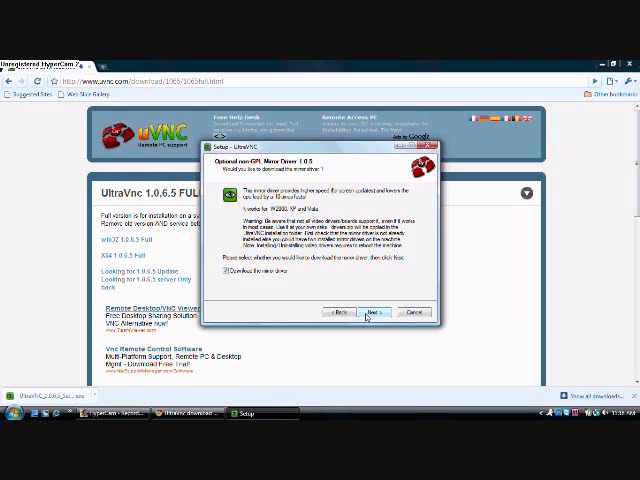
pyautogui.click(369, 311)
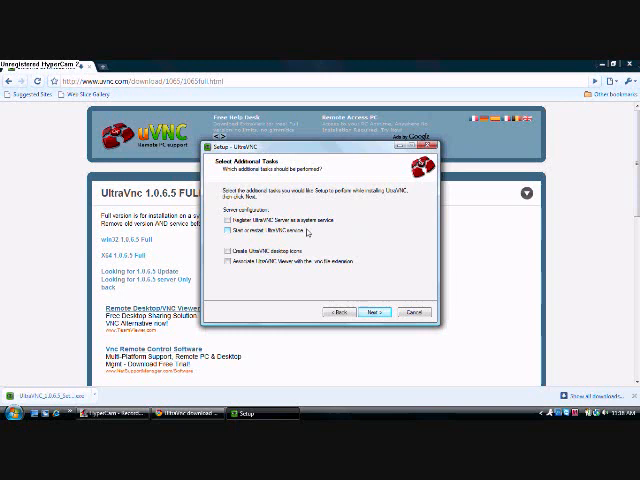
pyautogui.click(227, 222)
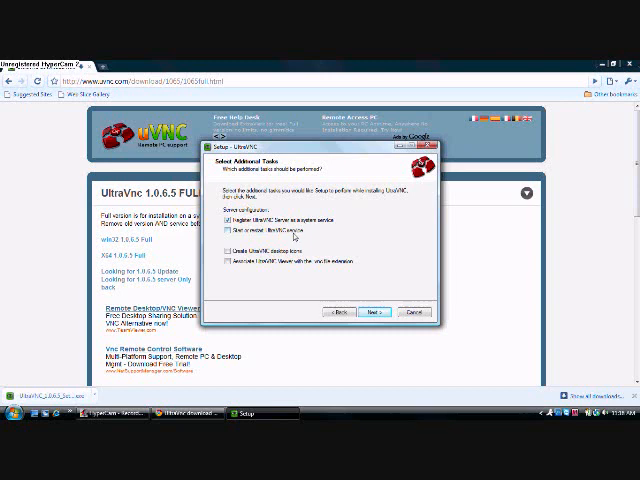
pyautogui.click(224, 237)
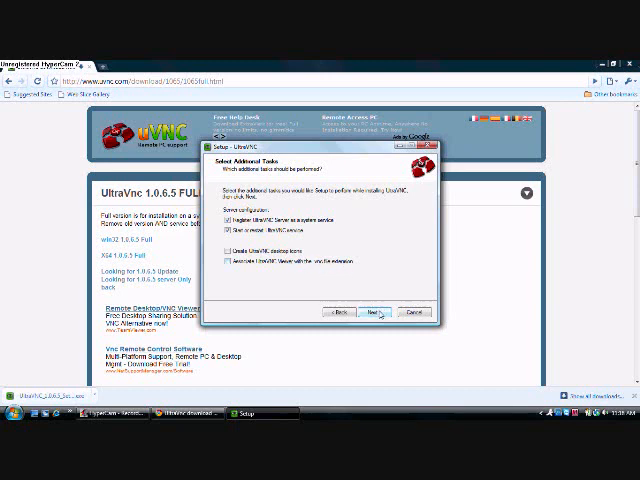
# Confirm the additional tasks, pass the release information and click Finish
pyautogui.click(374, 313)
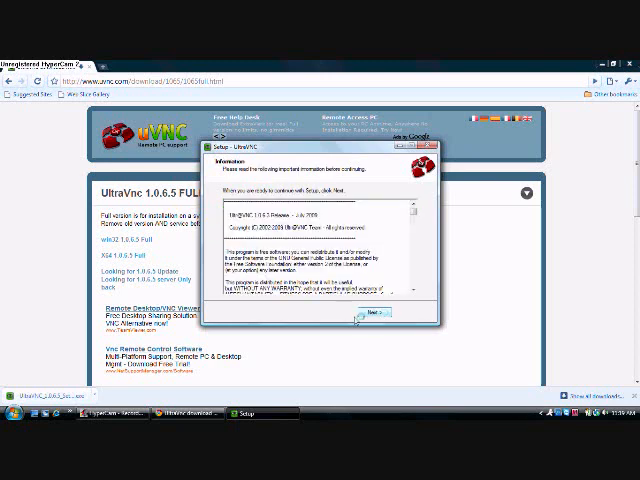
pyautogui.click(370, 314)
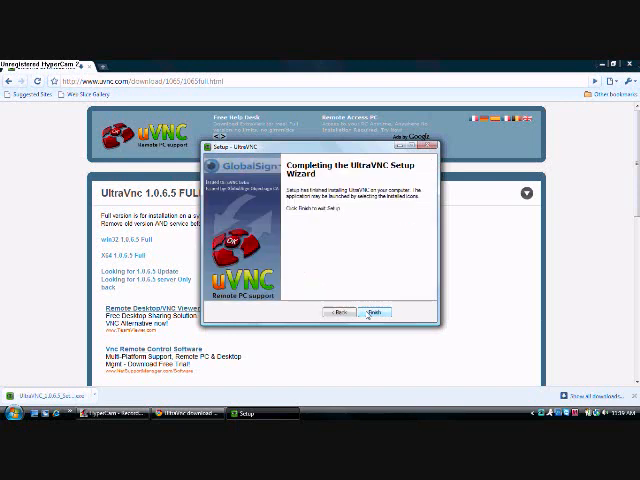
pyautogui.click(376, 315)
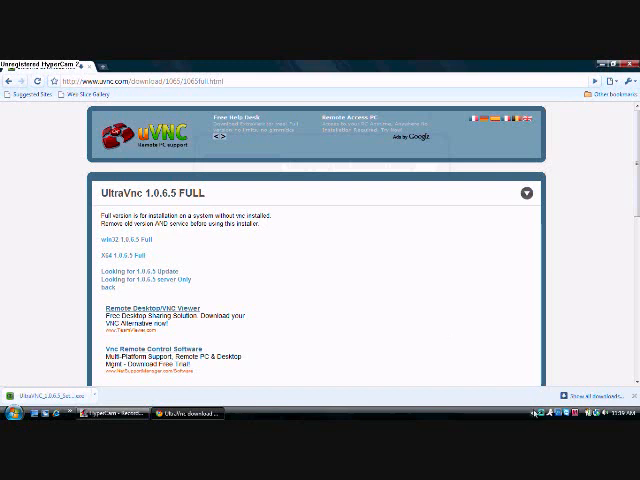
pyautogui.moveTo(449, 344)
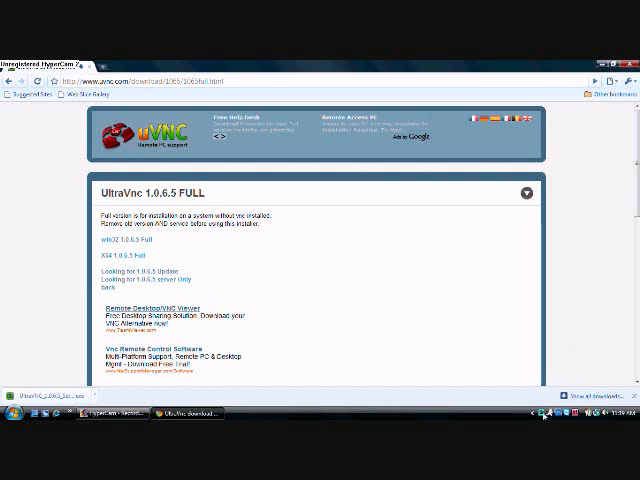
pyautogui.moveTo(500, 351)
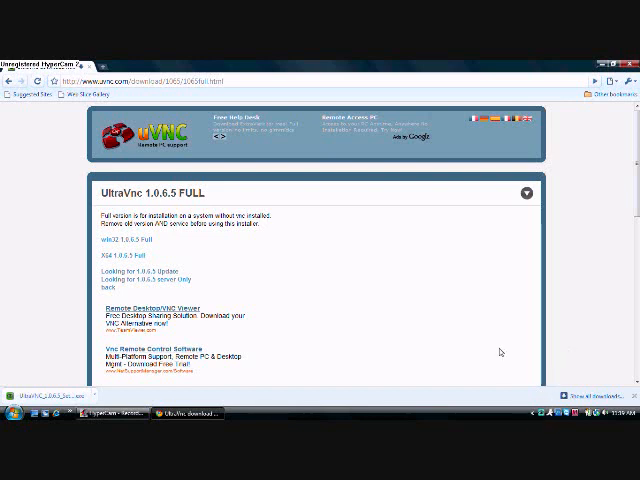
pyautogui.moveTo(450, 390)
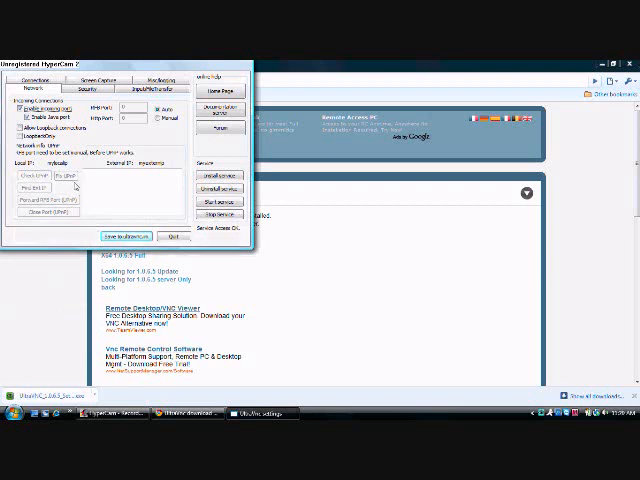
# Open the UltraVNC server settings from the system tray icon
pyautogui.click(94, 89)
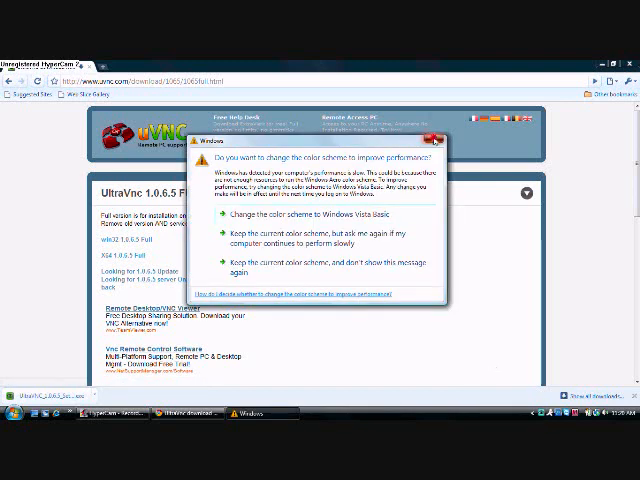
# Dismiss the Windows colour-scheme performance prompt
pyautogui.click(435, 145)
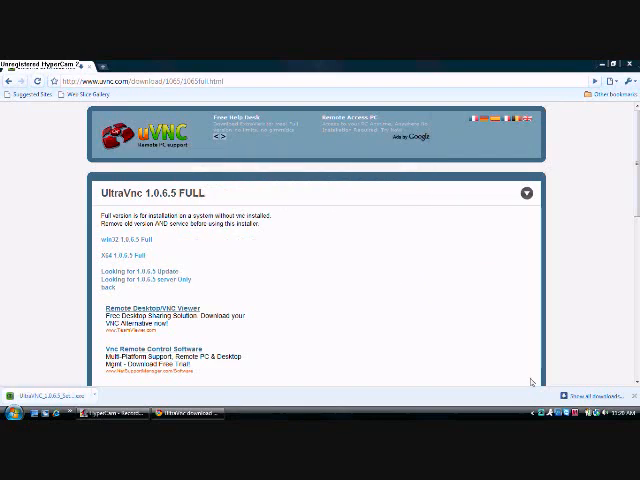